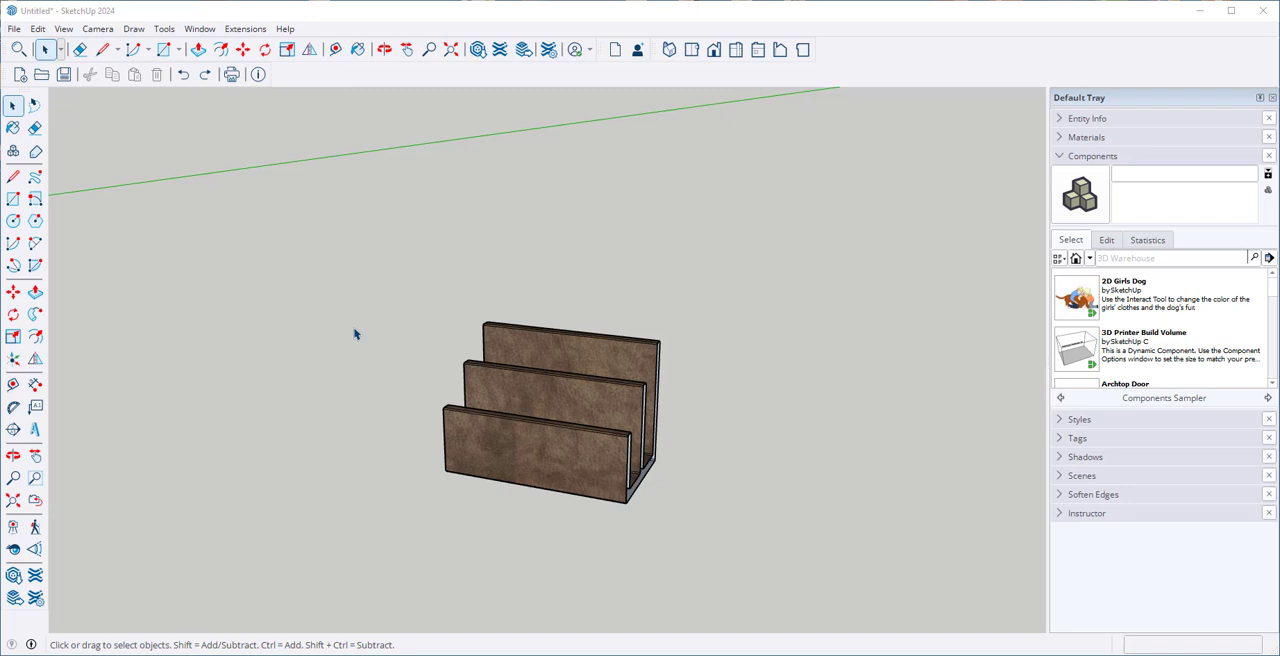
pyautogui.moveTo(400, 327)
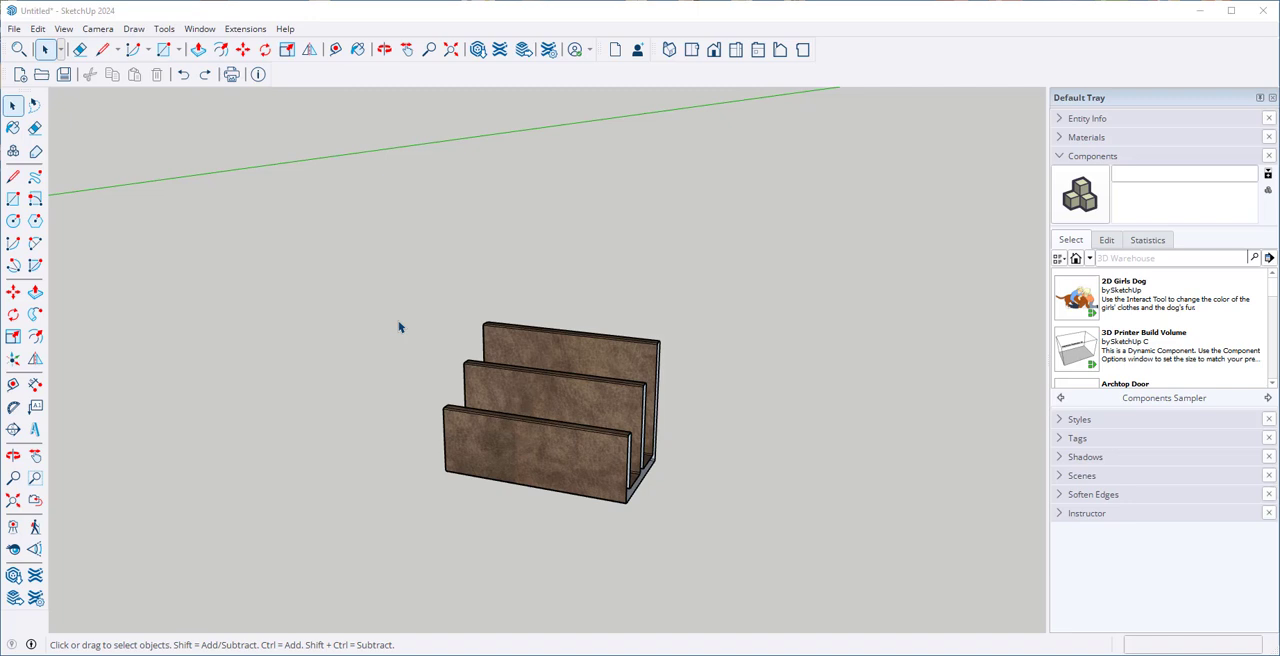
pyautogui.moveTo(420, 298)
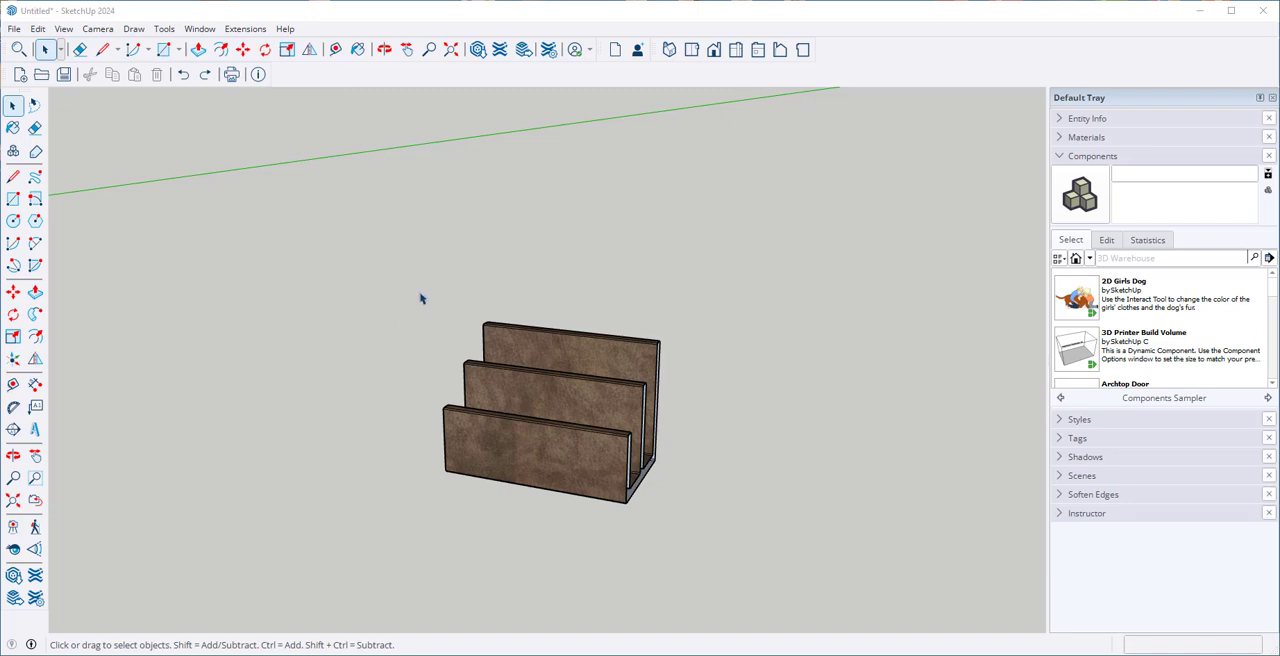
# Mirror the selected letter holder with the Scale tool at a factor of -1.
pyautogui.rightClick(545, 450)
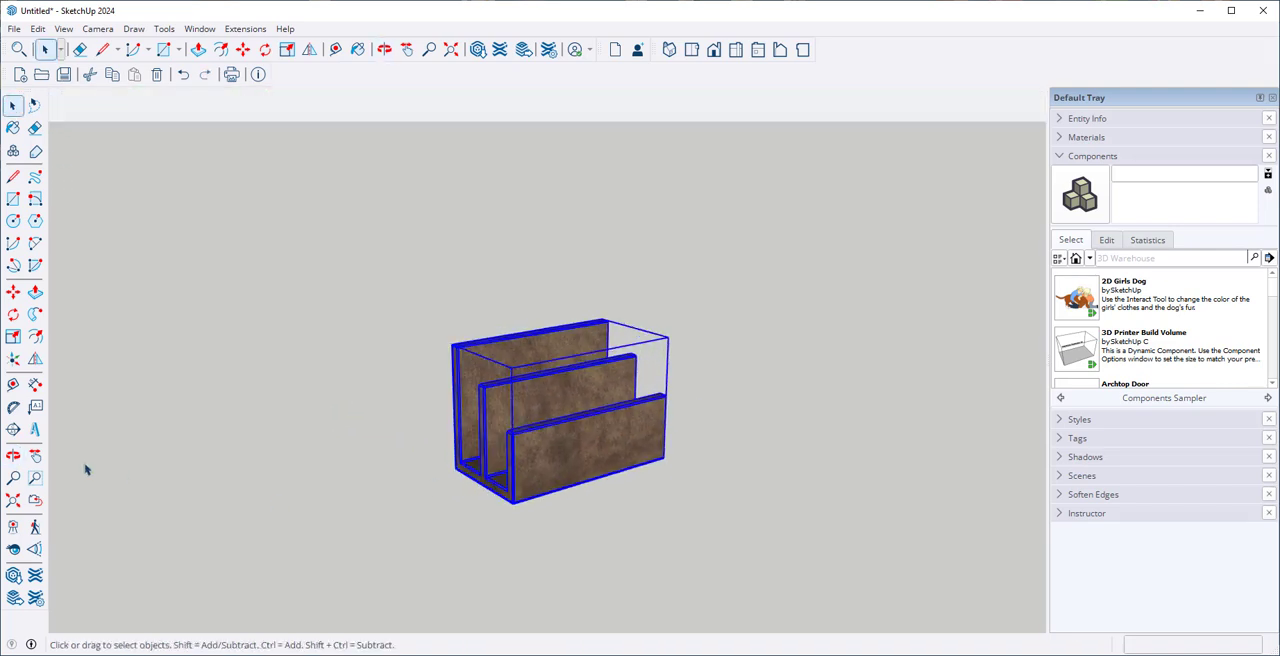
pyautogui.click(13, 337)
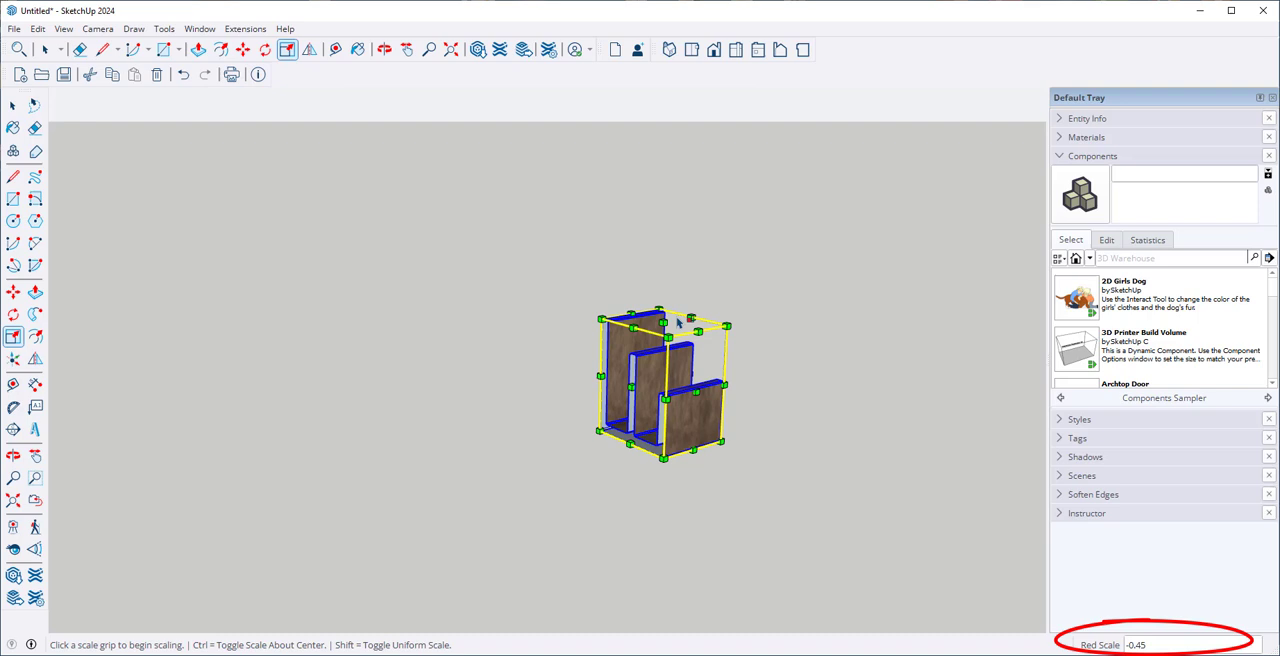
pyautogui.write('-1')
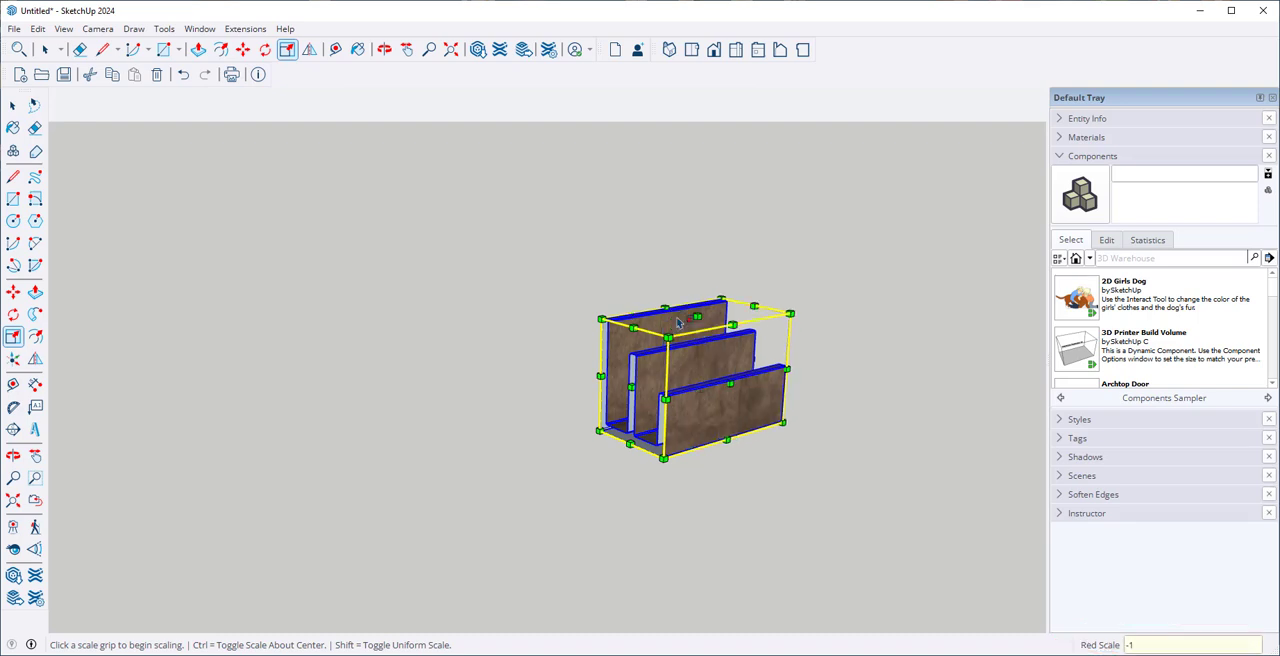
pyautogui.moveTo(735, 240)
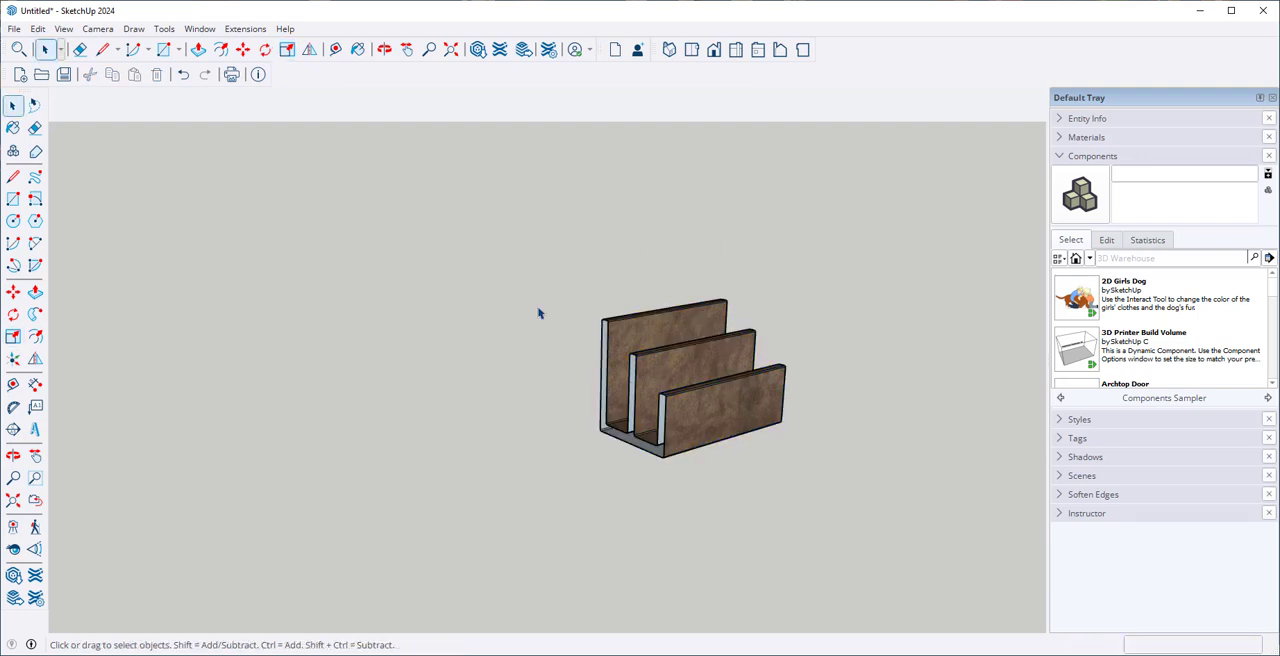
# Select the mirrored holder and Ctrl-move a copy to its left.
pyautogui.click(688, 368)
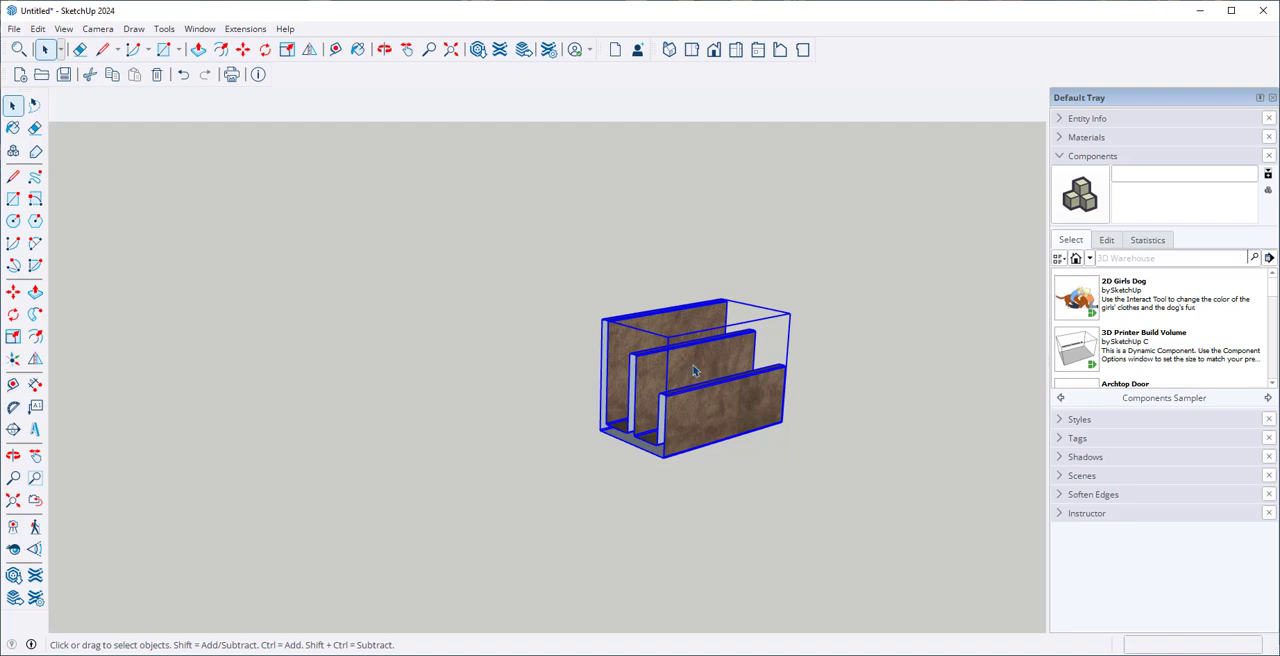
pyautogui.click(242, 49)
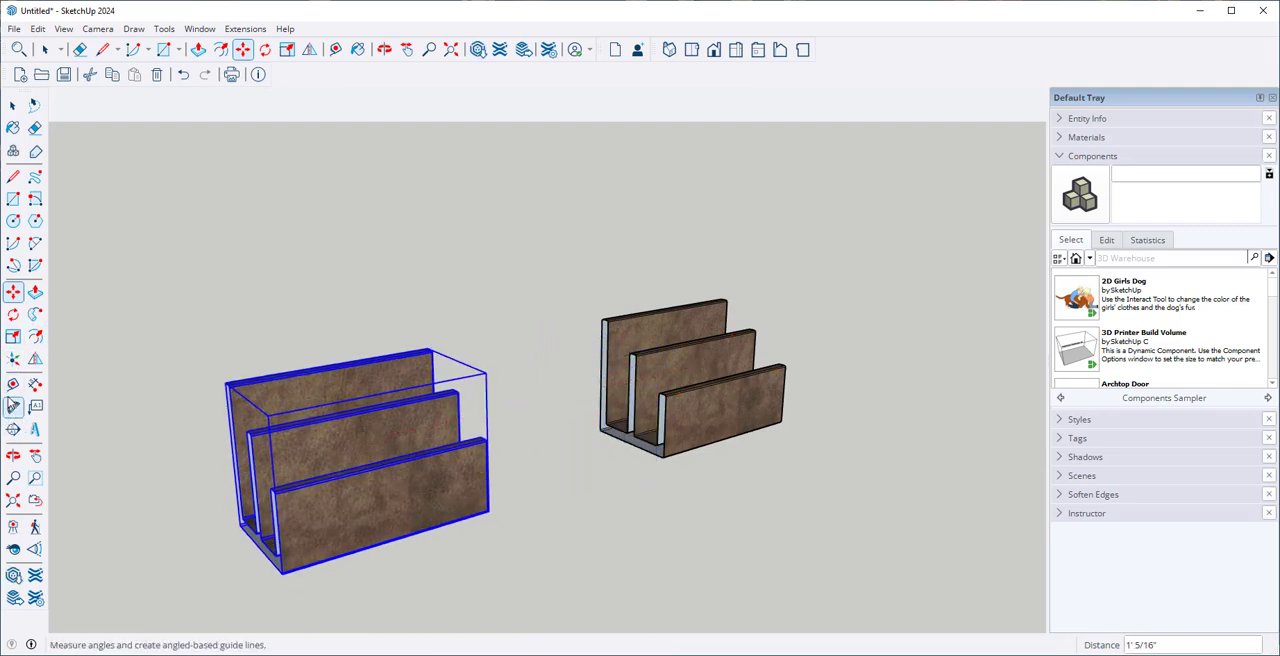
# Scale the copy by -1 on the red axis, then undo back to one holder.
pyautogui.click(14, 336)
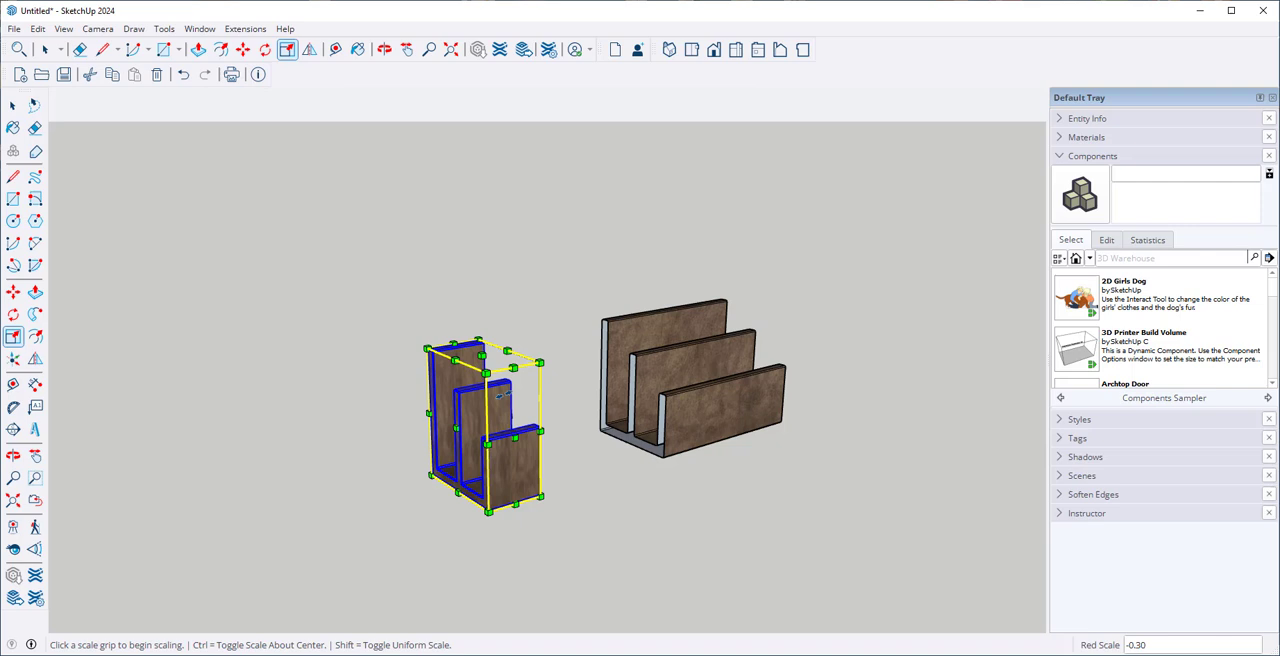
pyautogui.moveTo(505, 398)
pyautogui.write('-1')
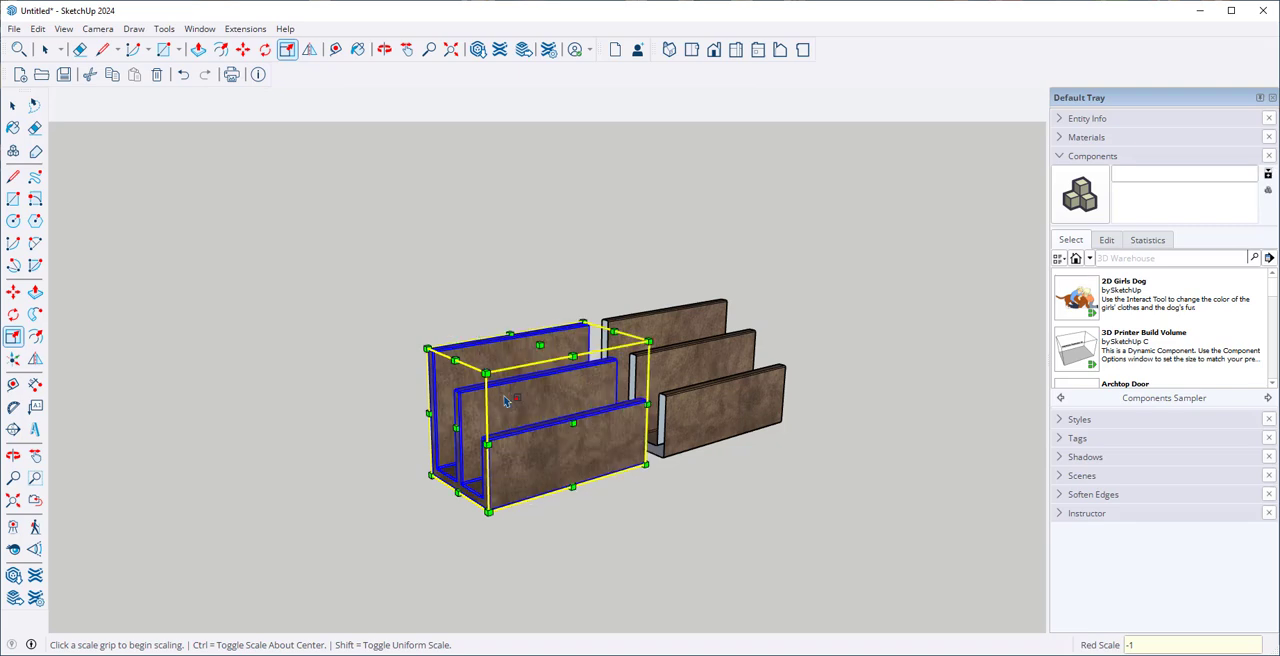
pyautogui.moveTo(113, 195)
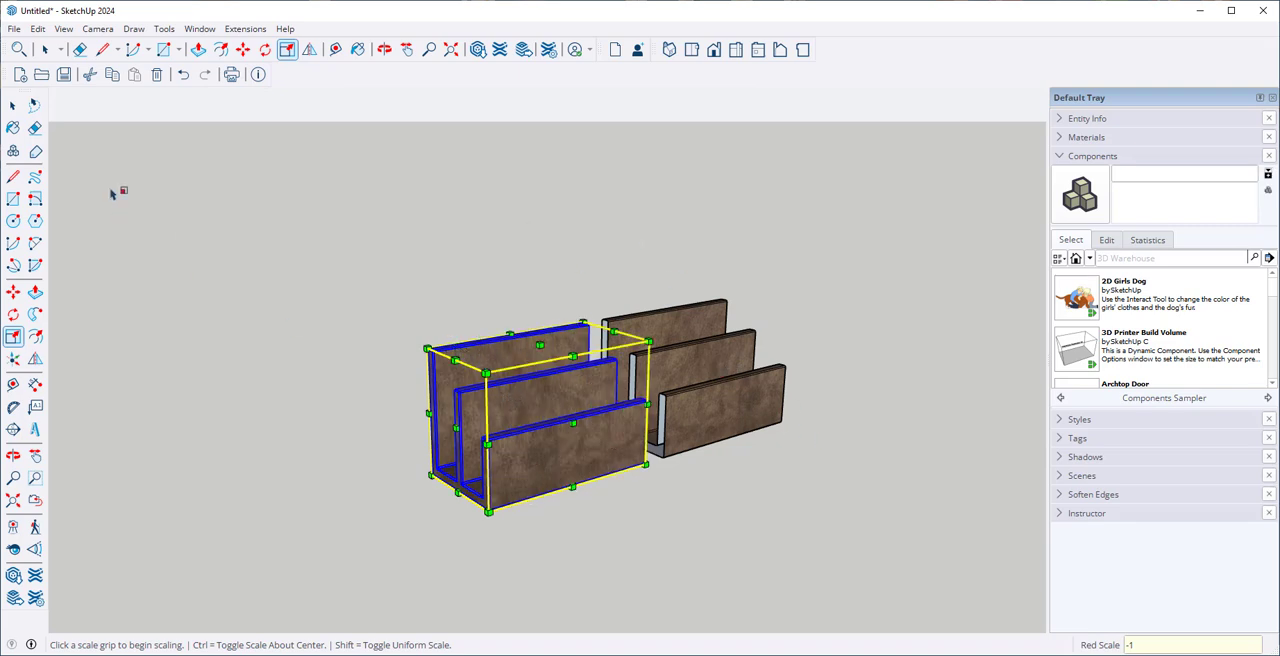
pyautogui.moveTo(60, 365)
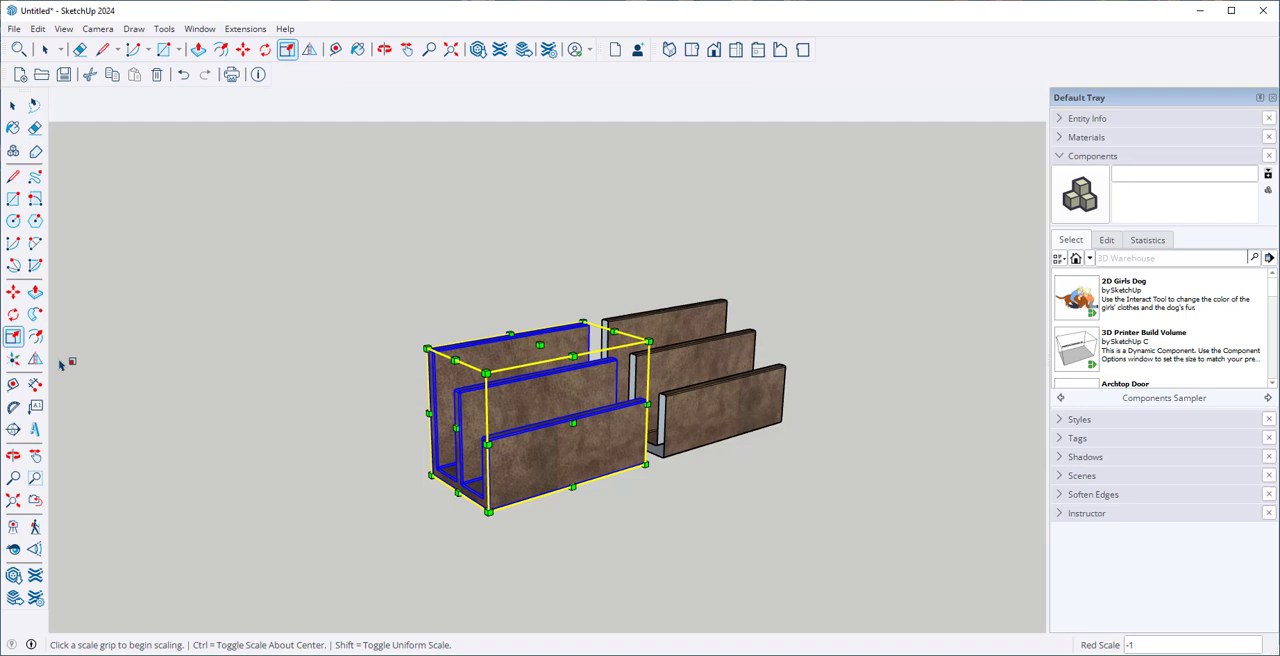
pyautogui.click(14, 105)
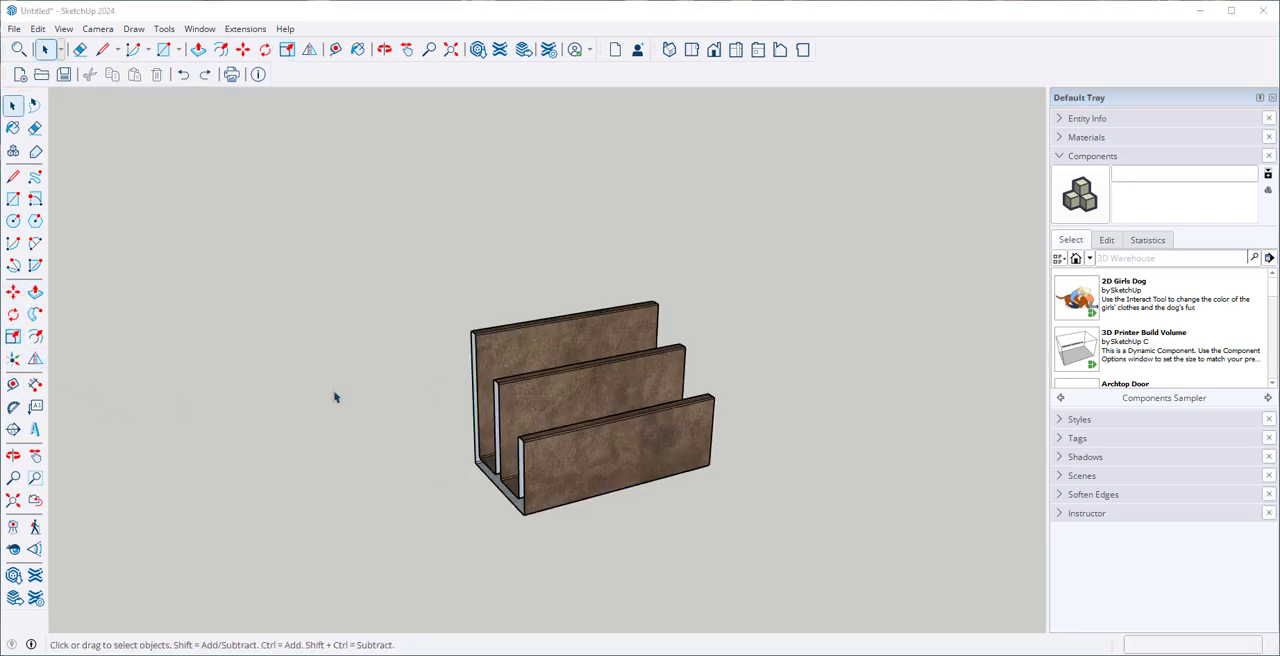
pyautogui.moveTo(531, 343)
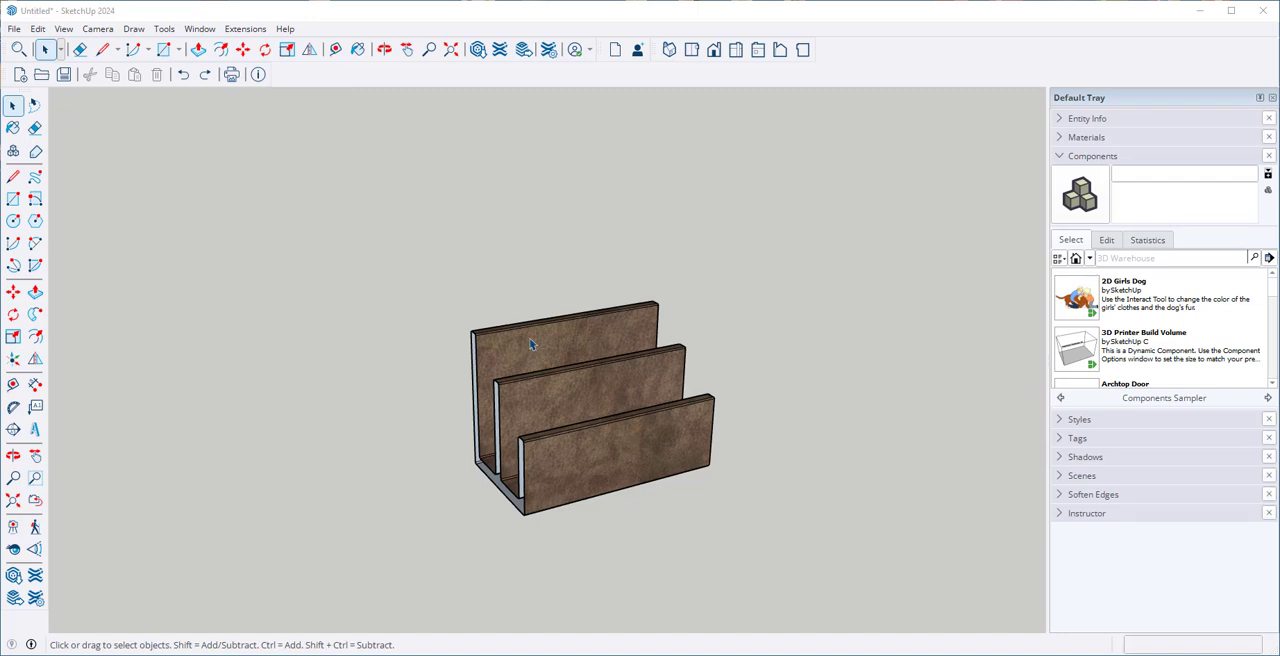
# Select the letter holder, show its three Flip tool planes, and switch to Orbit.
pyautogui.click(532, 344)
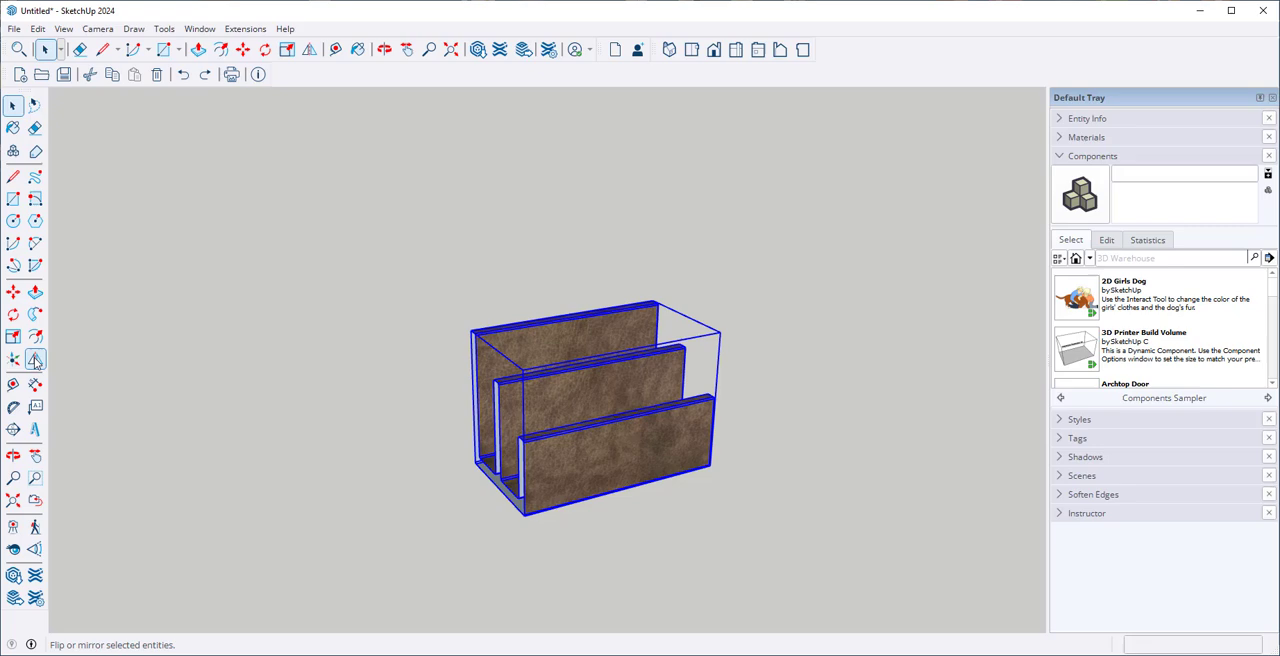
pyautogui.click(13, 359)
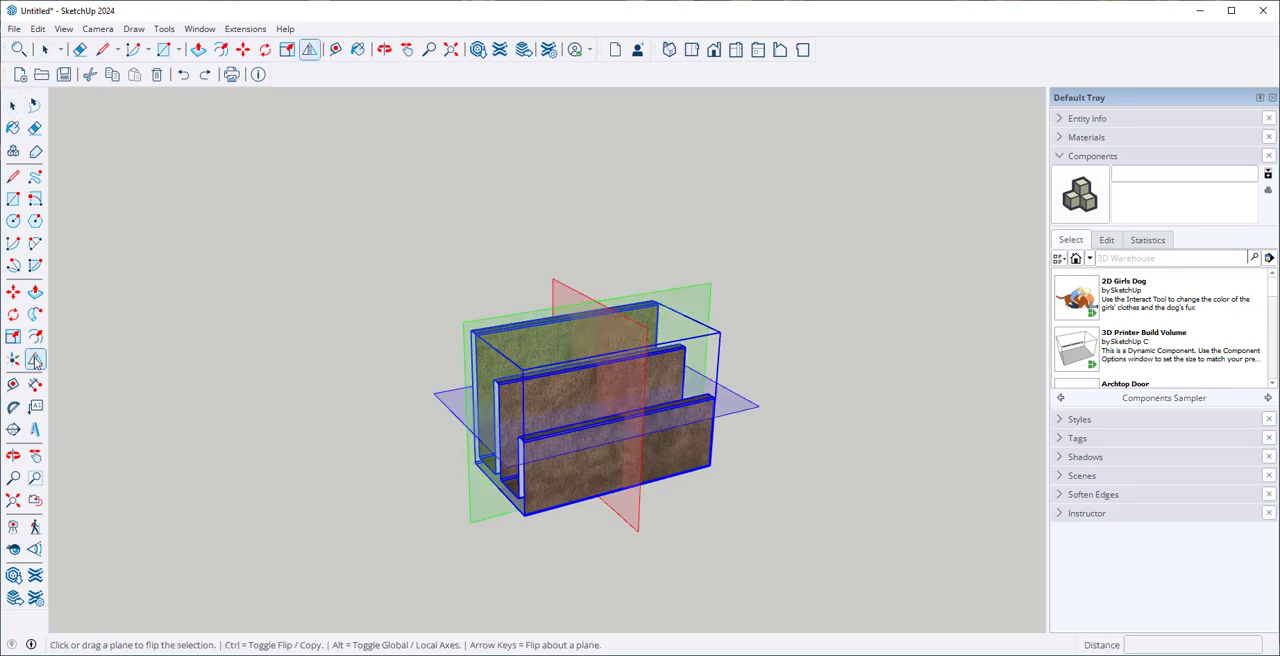
pyautogui.click(384, 50)
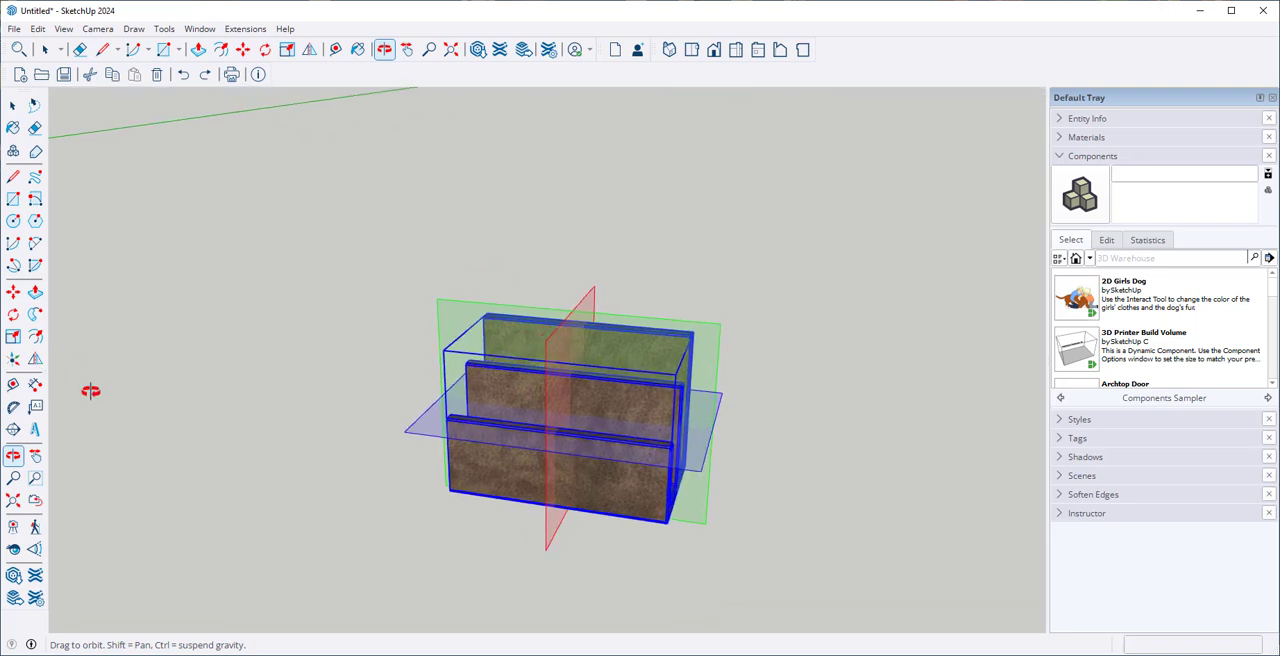
# Flip the holder across a mirror plane and orbit to inspect the flipped model.
pyautogui.click(309, 49)
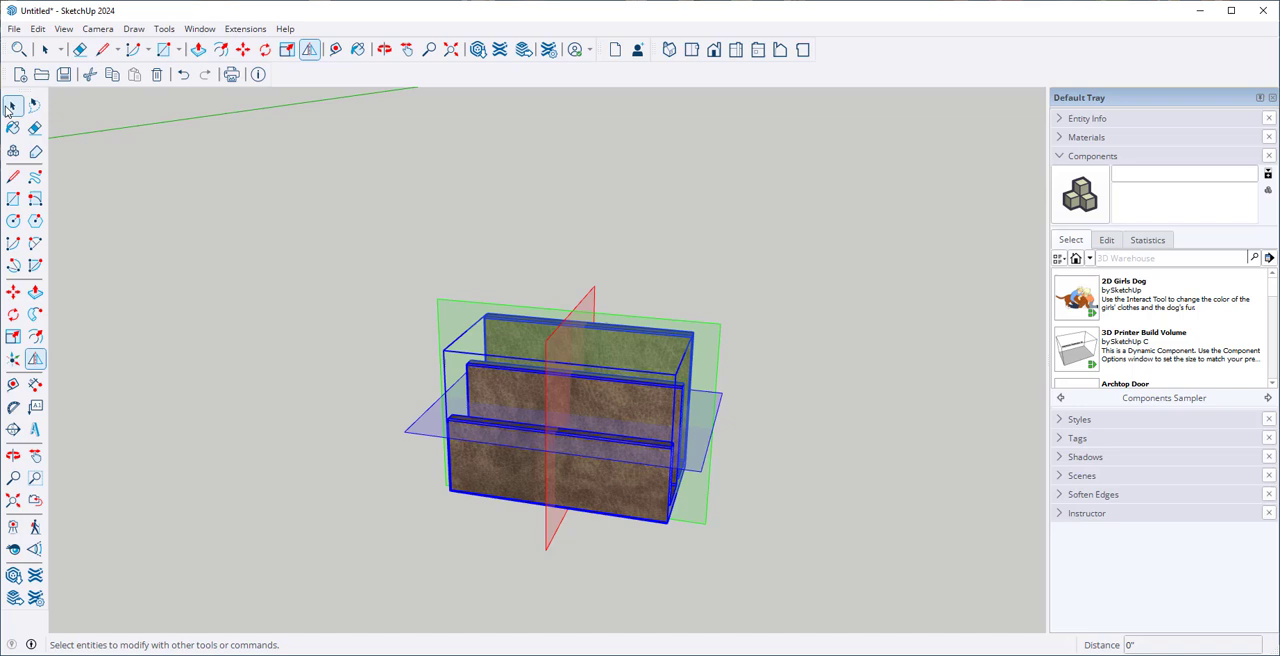
pyautogui.click(384, 49)
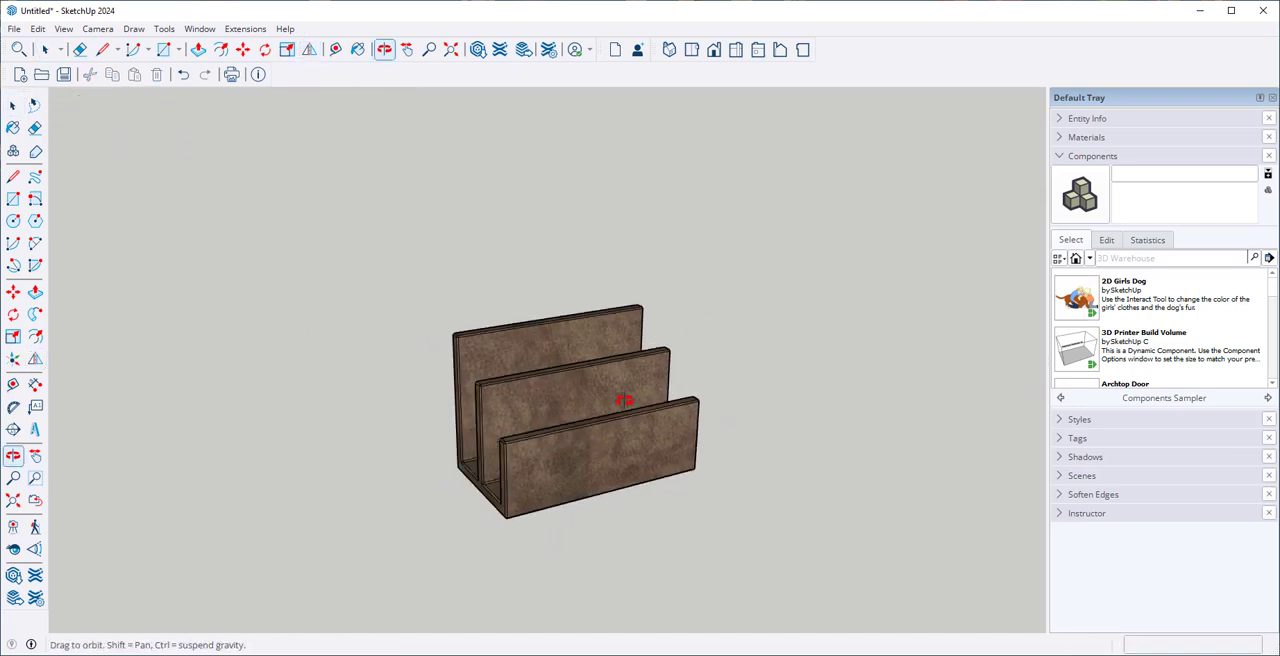
pyautogui.moveTo(623, 400); pyautogui.dragTo(360, 361)
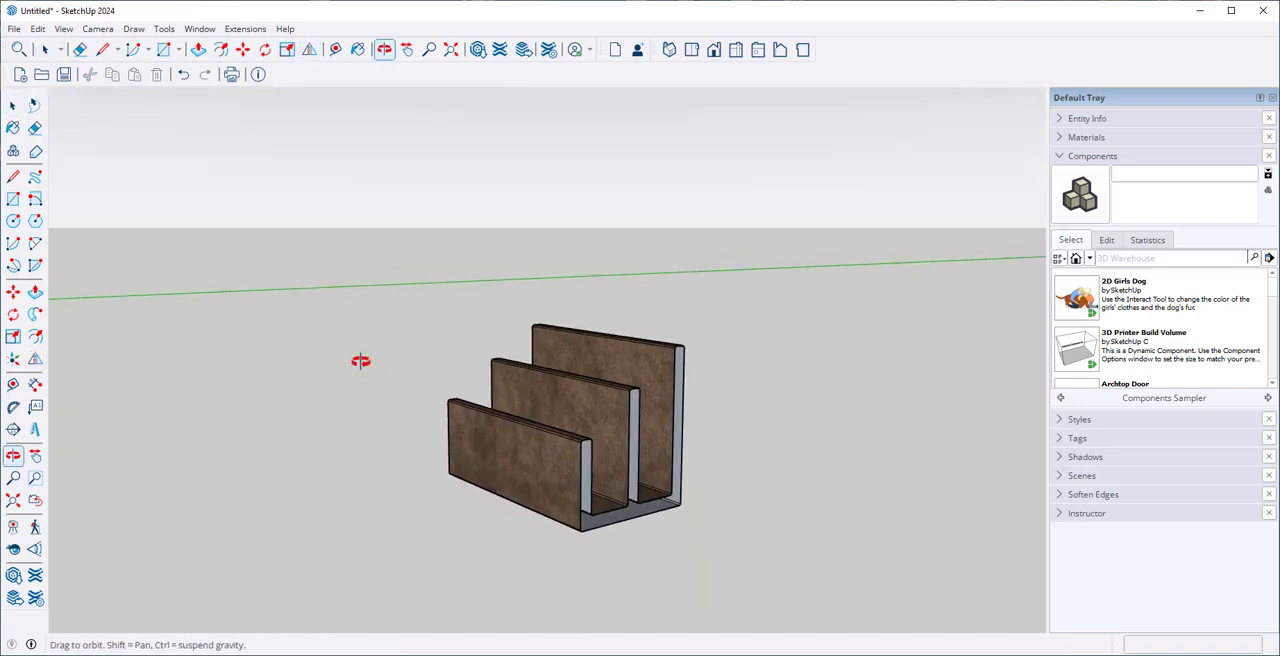